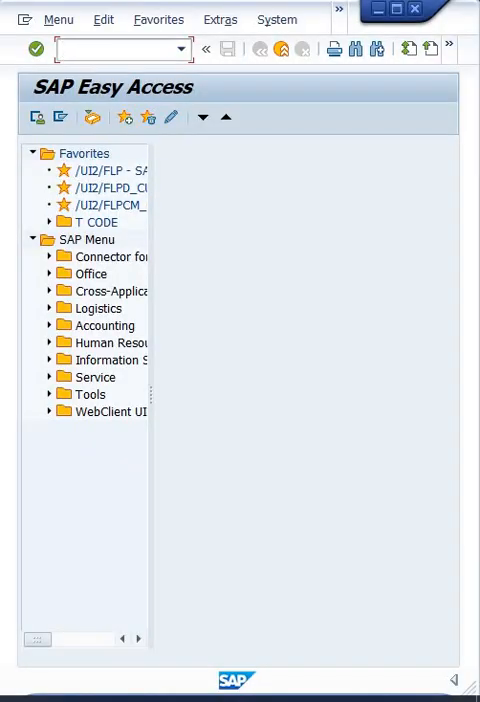
- Run FI12, select company code TM1 and display its HDFC house bank details
{"action": "type", "text": "fi"}
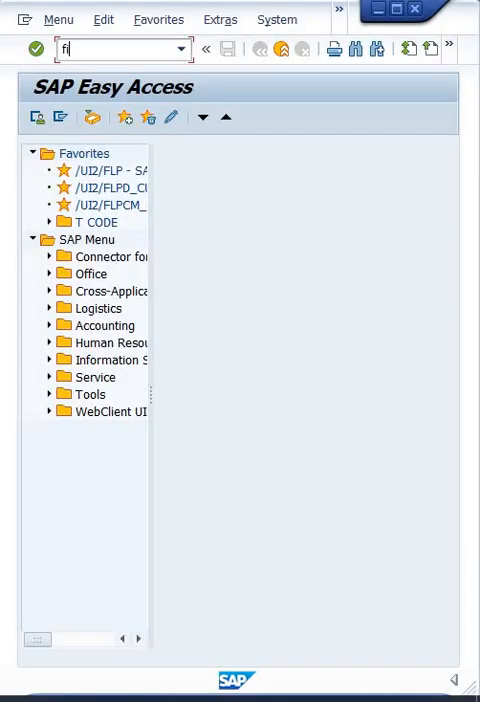
{"action": "key", "text": "Enter"}
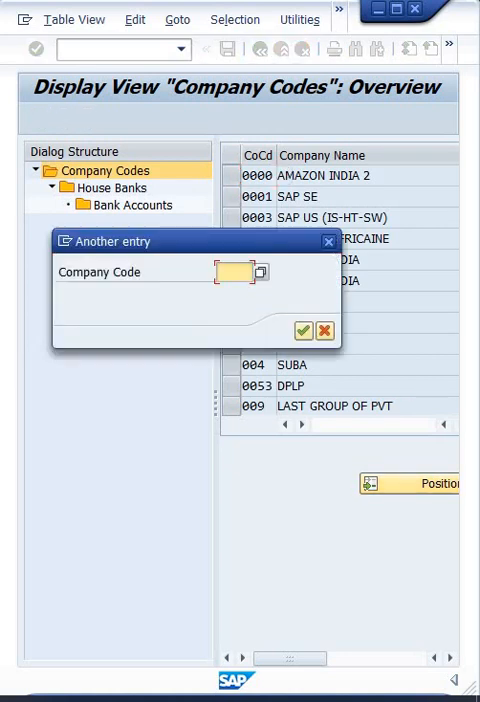
{"action": "type", "text": "TM"}
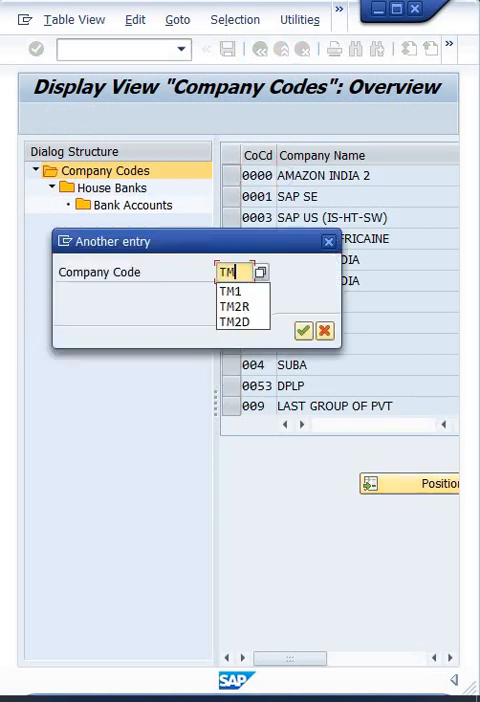
{"action": "left_click", "coordinate": [308, 330]}
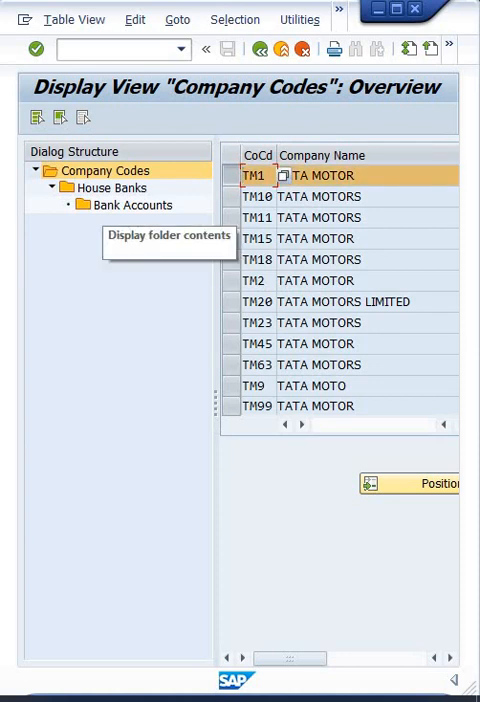
{"action": "double_click", "coordinate": [104, 188]}
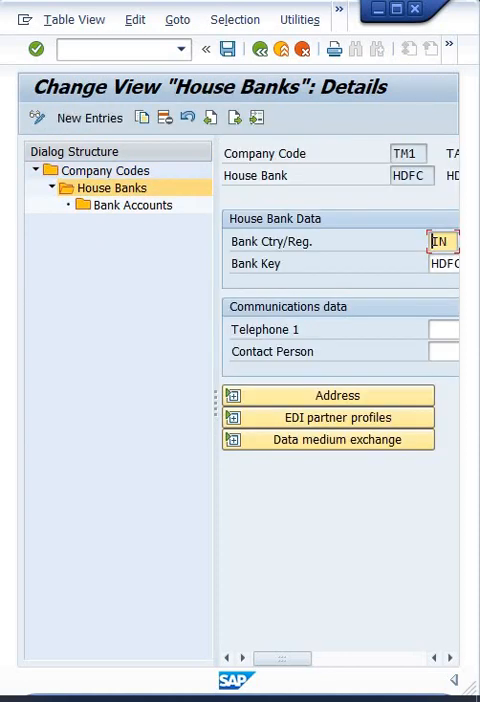